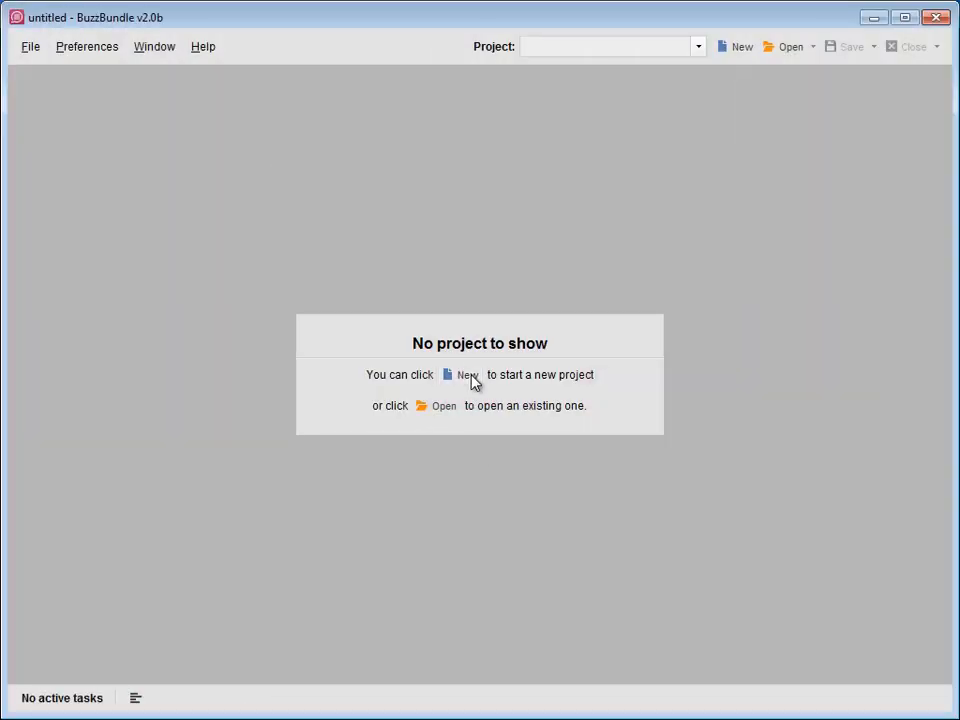
Step: Create a new project tracking the keyword 'how i met your mother'
left_click(460, 374)
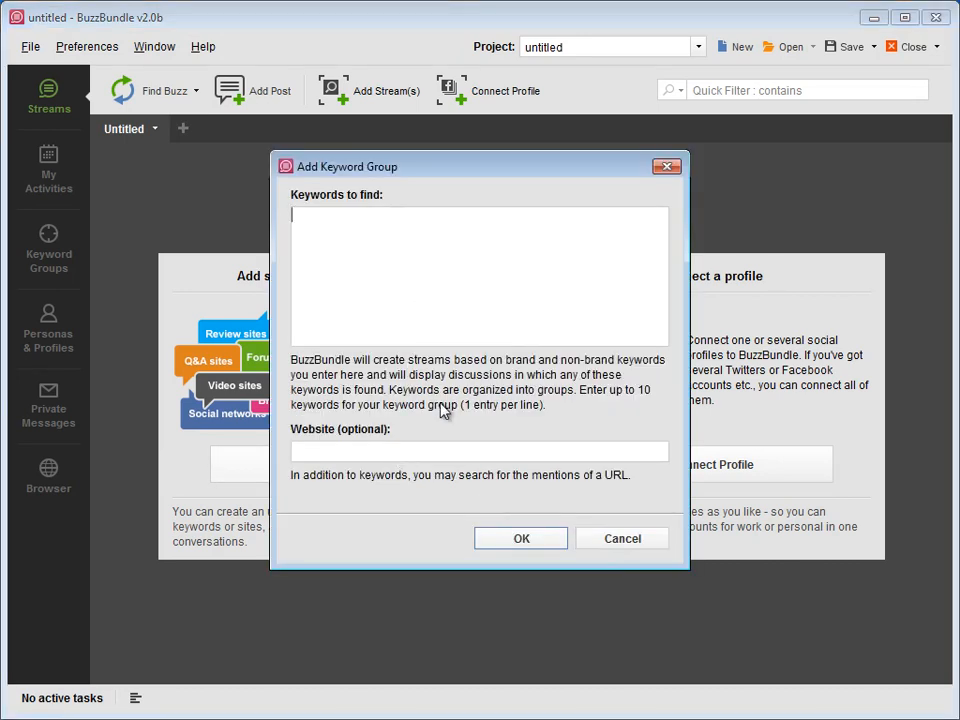
type("how i met your")
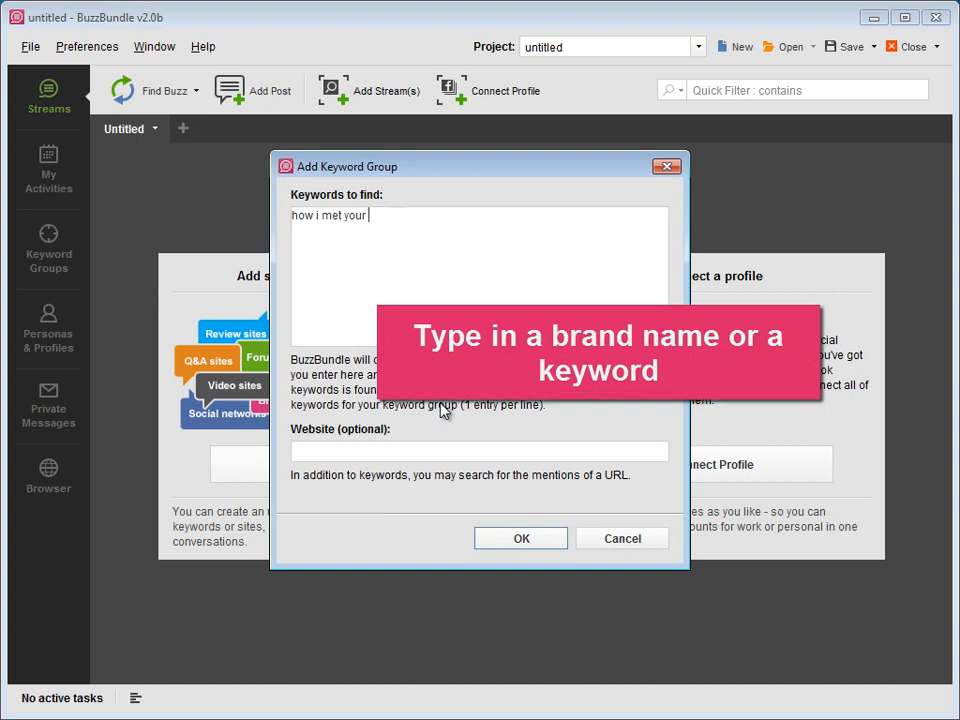
type("mother")
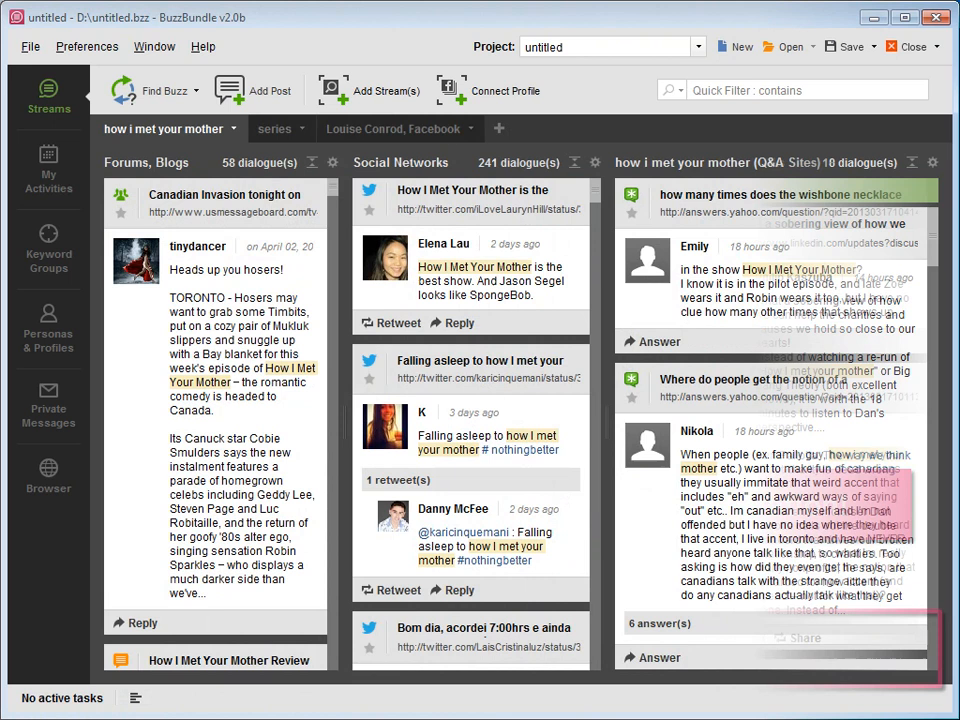
Step: Edit the Social Networks stream's site selection and apply the changes
left_click(376, 90)
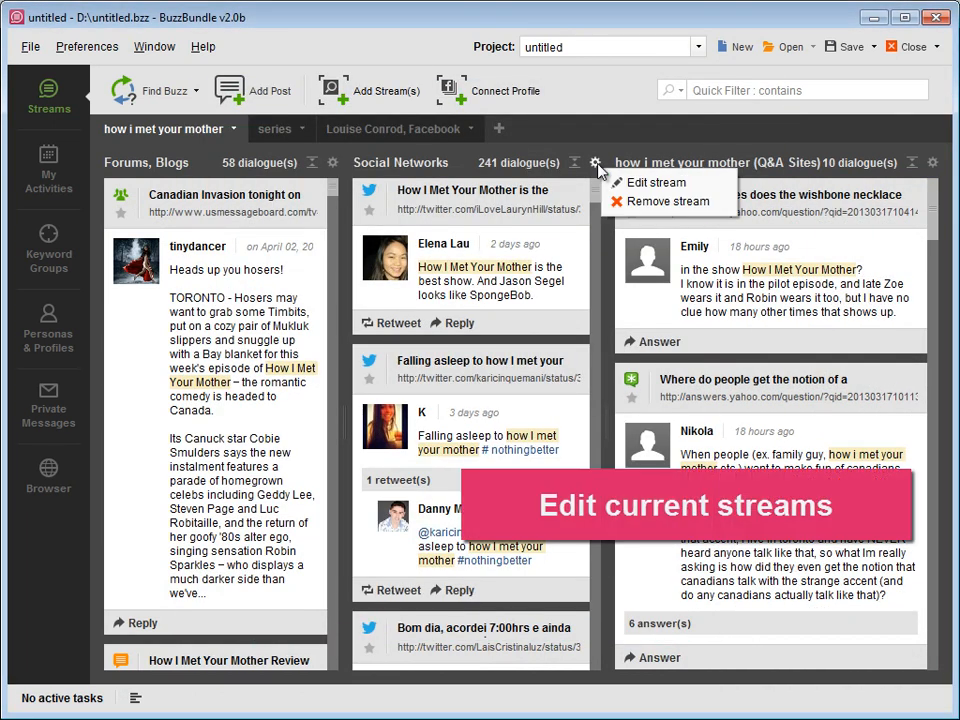
left_click(656, 182)
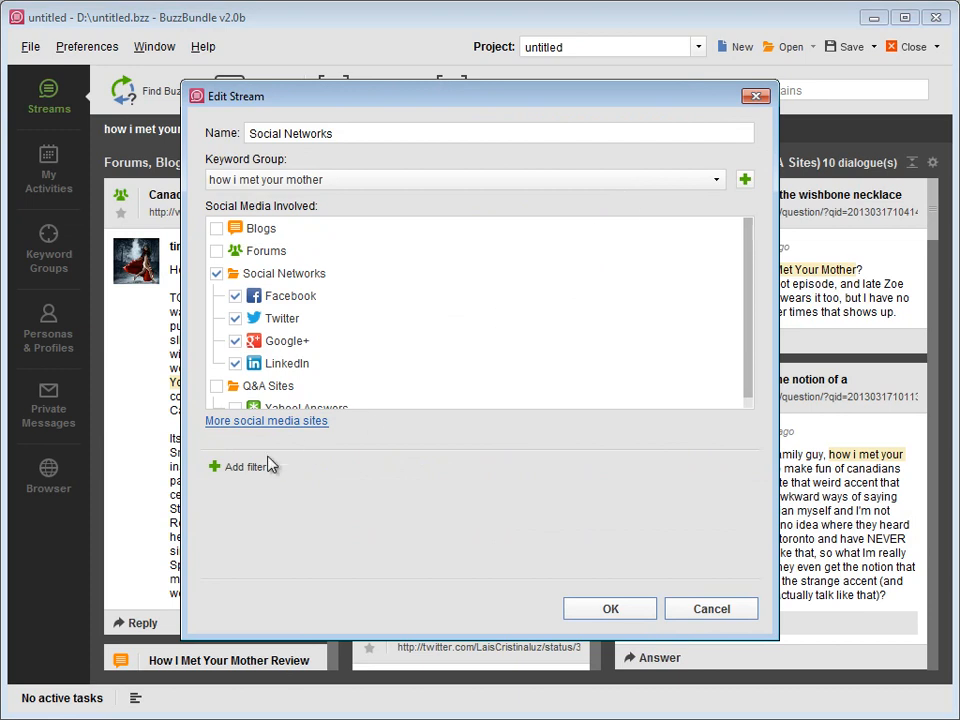
left_click(240, 466)
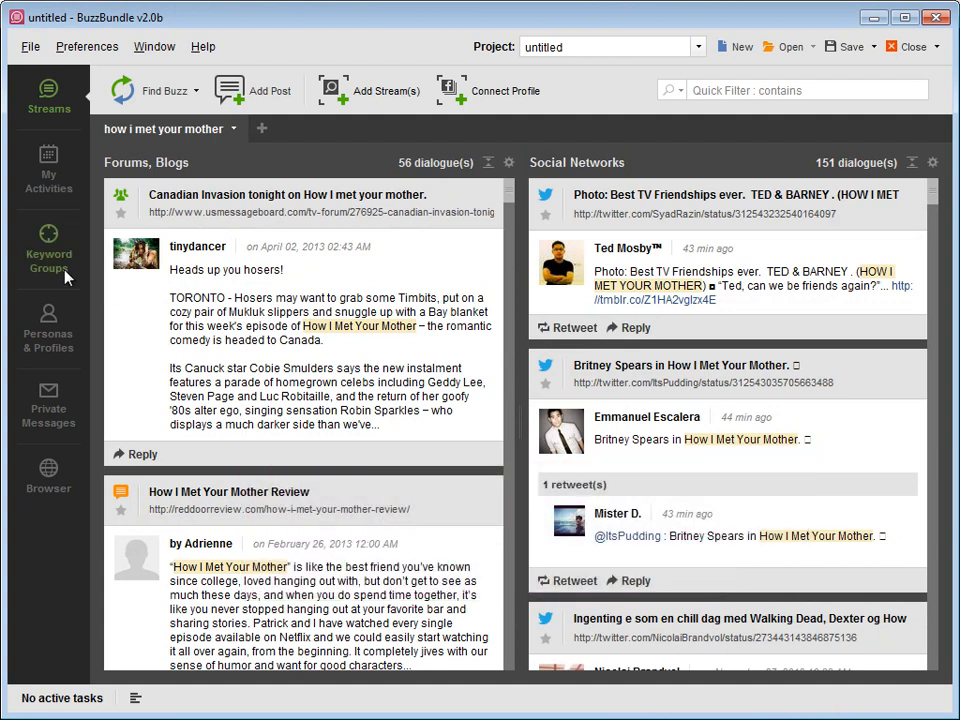
Step: Add a keyword group 'series' for 'the big bang theory' and return to Streams
left_click(48, 250)
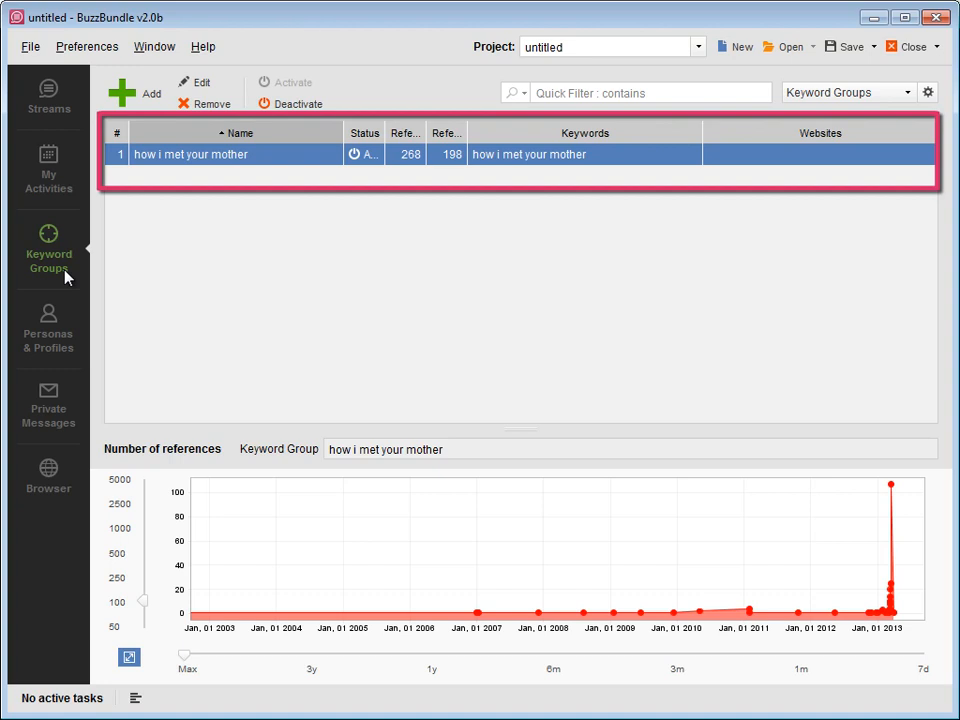
mouse_move(148, 182)
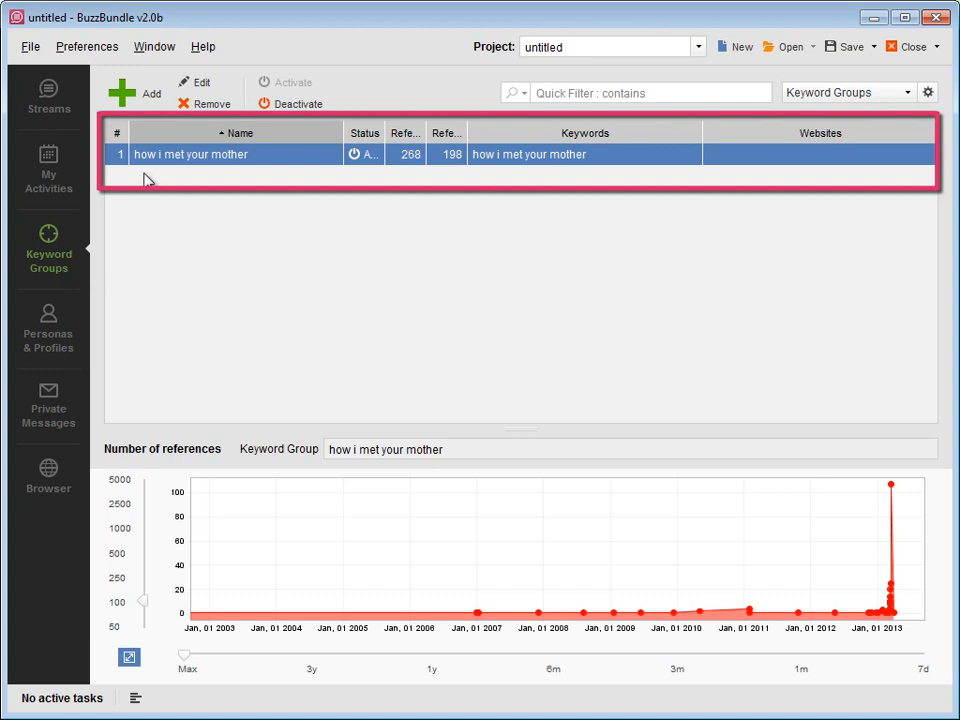
left_click(122, 94)
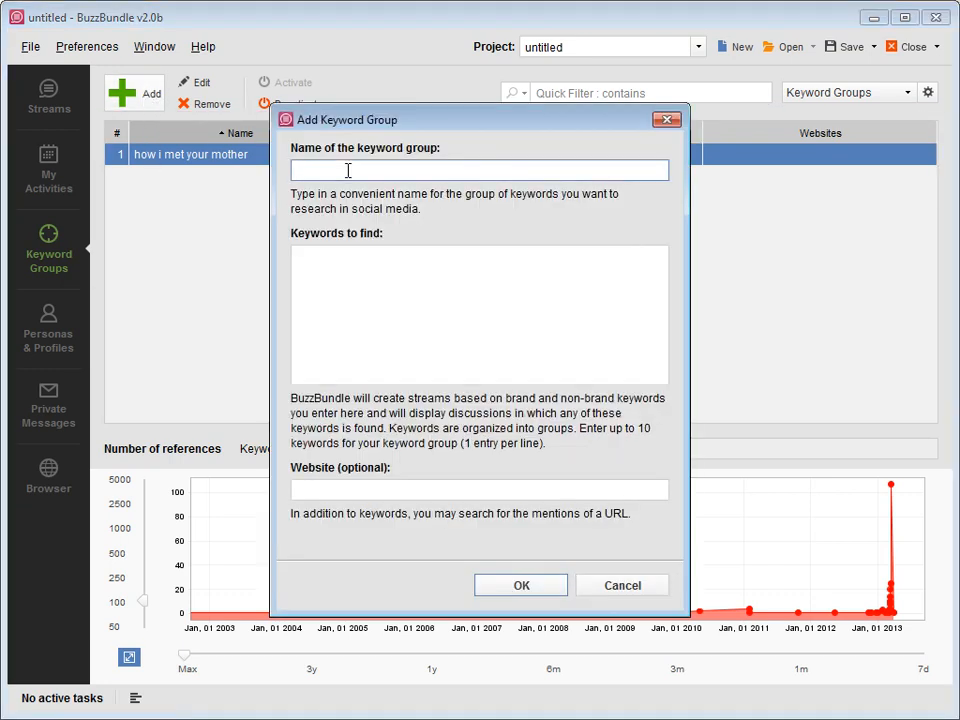
type("serie")
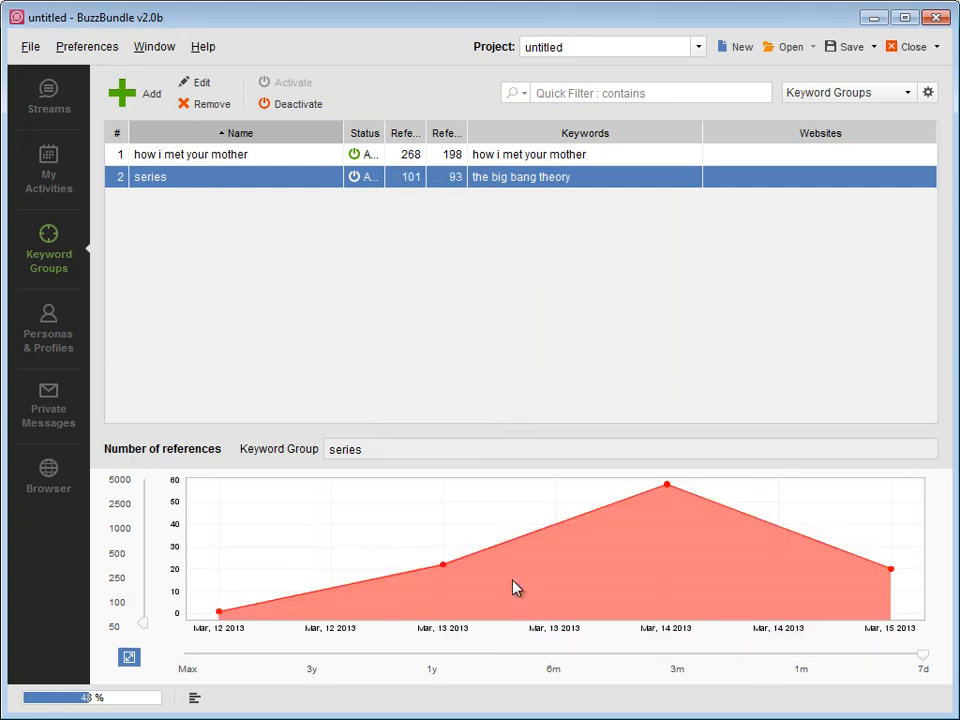
left_click(38, 84)
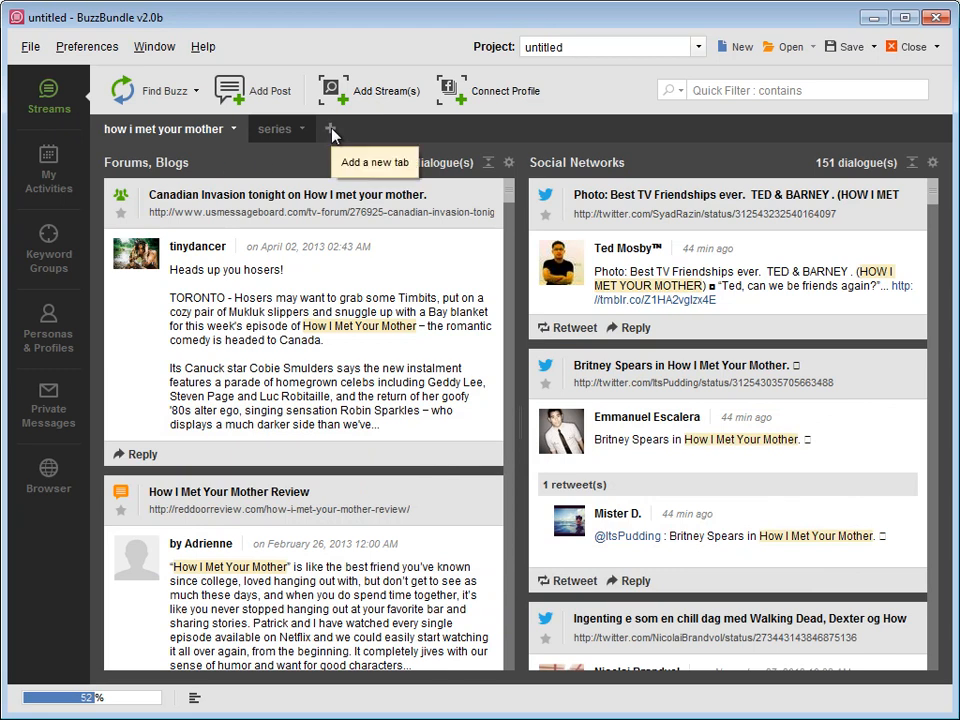
Step: Connect an existing Facebook profile with login credentials in a new streams tab
left_click(332, 132)
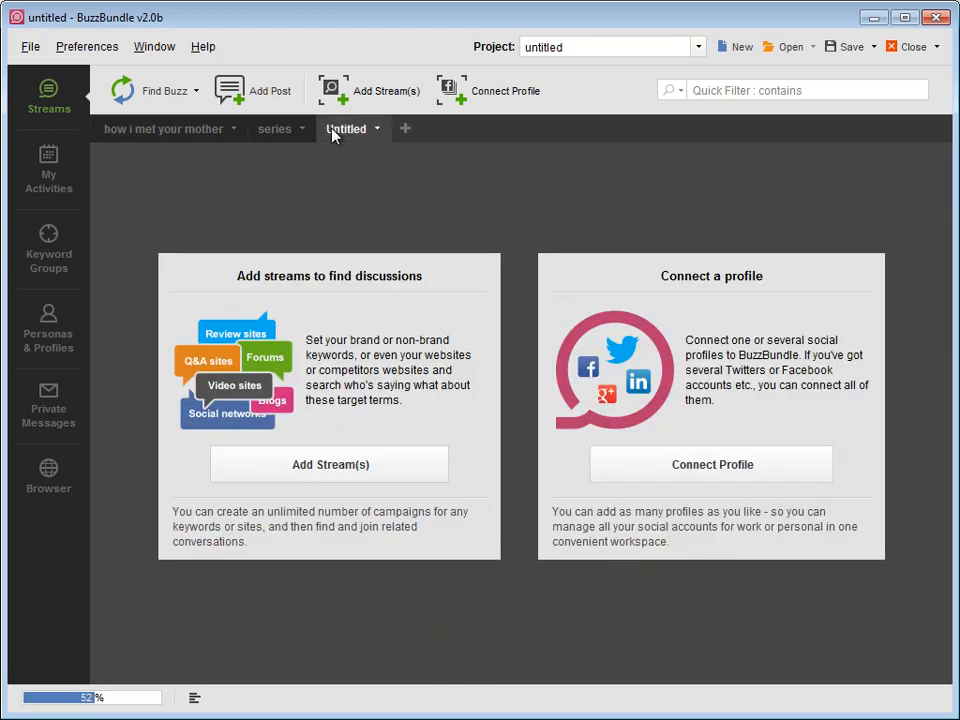
mouse_move(668, 484)
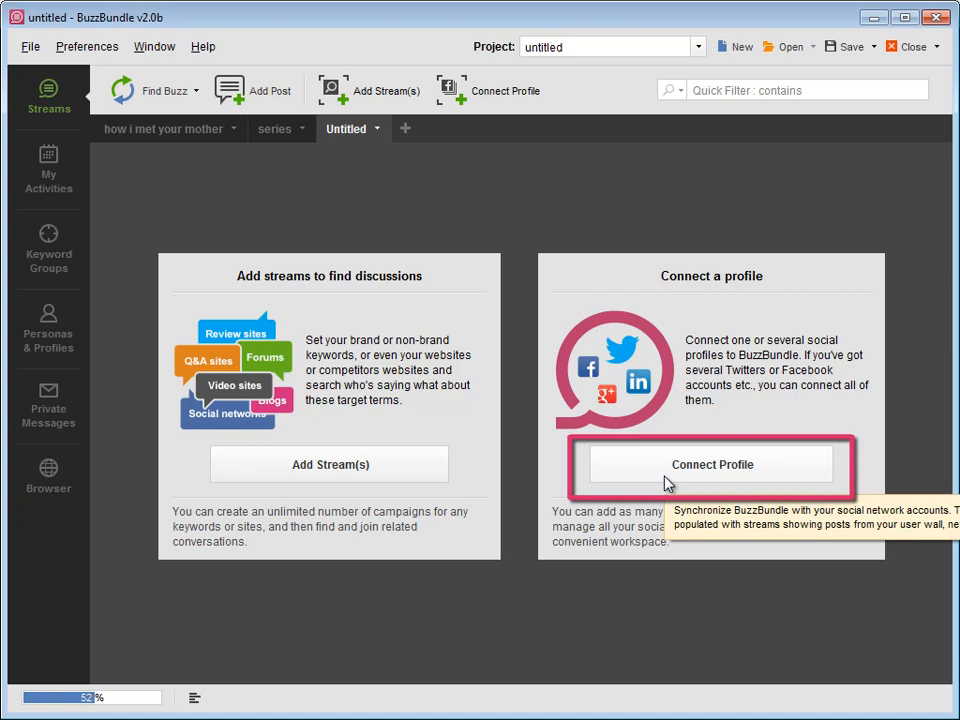
mouse_move(480, 104)
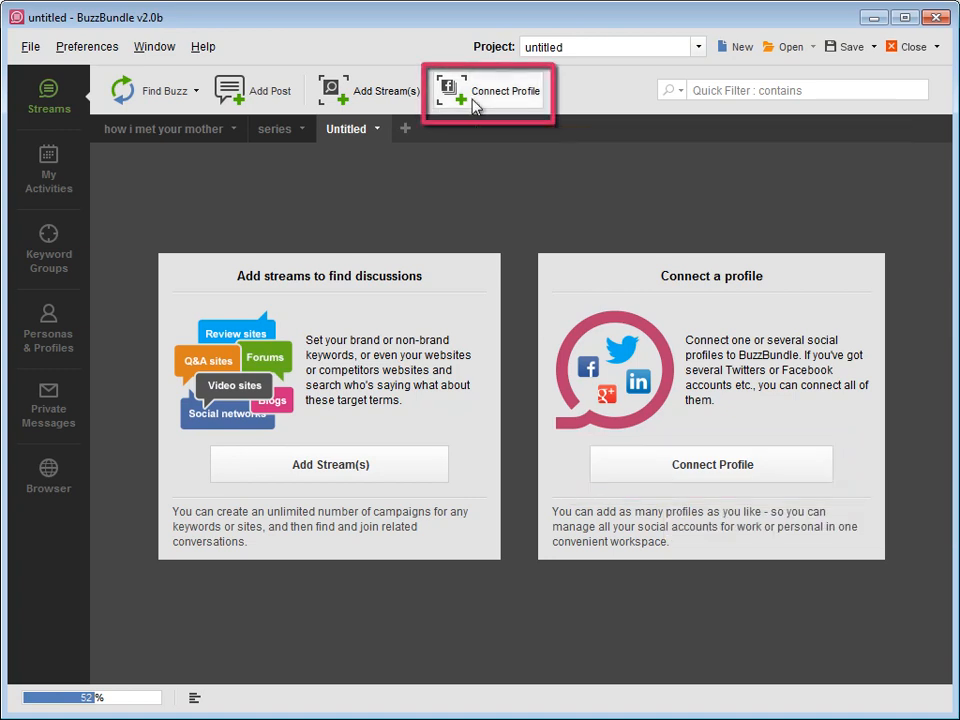
left_click(504, 88)
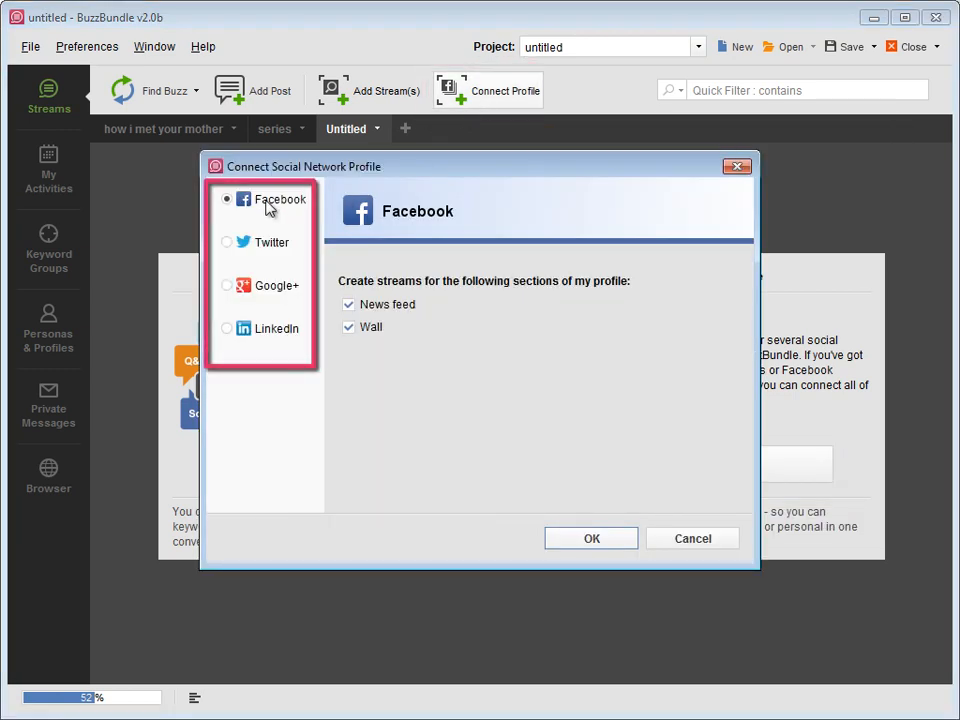
left_click(592, 538)
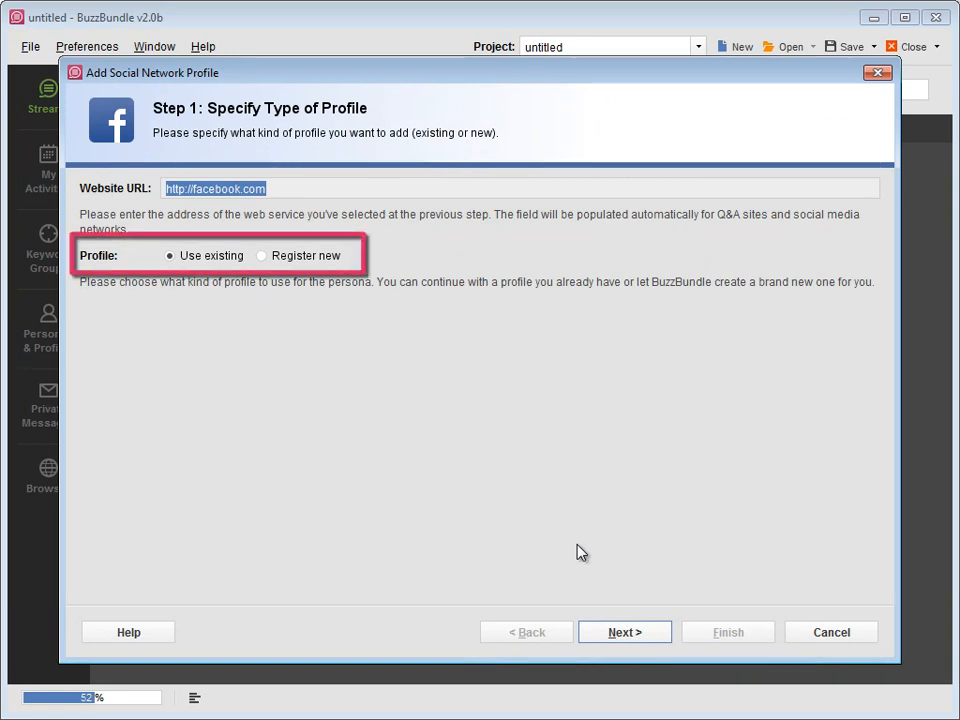
left_click(624, 632)
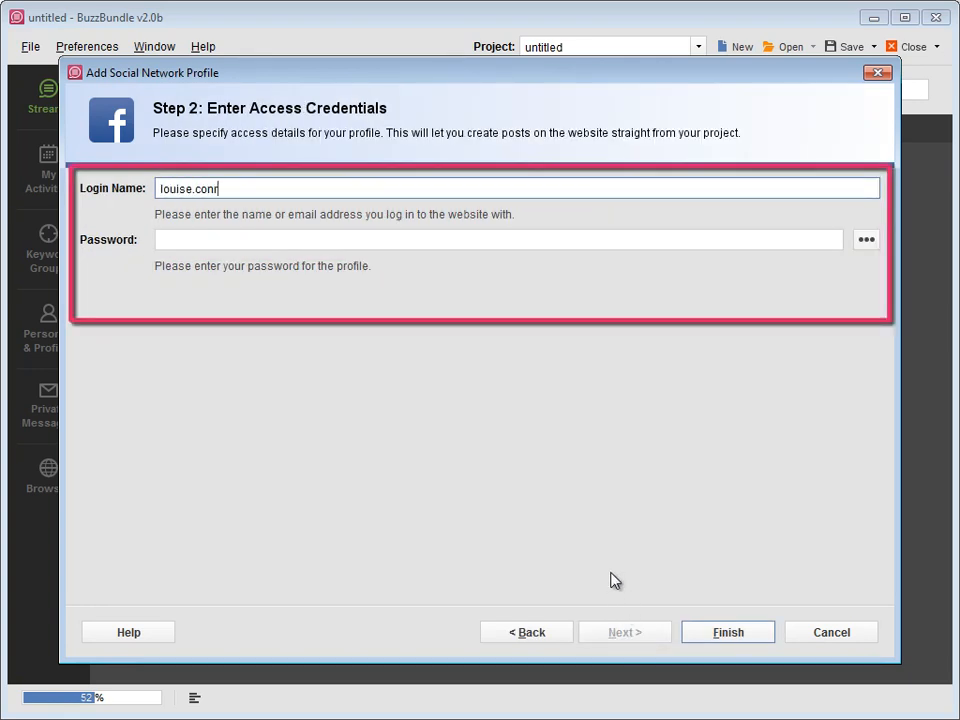
type("•••••")
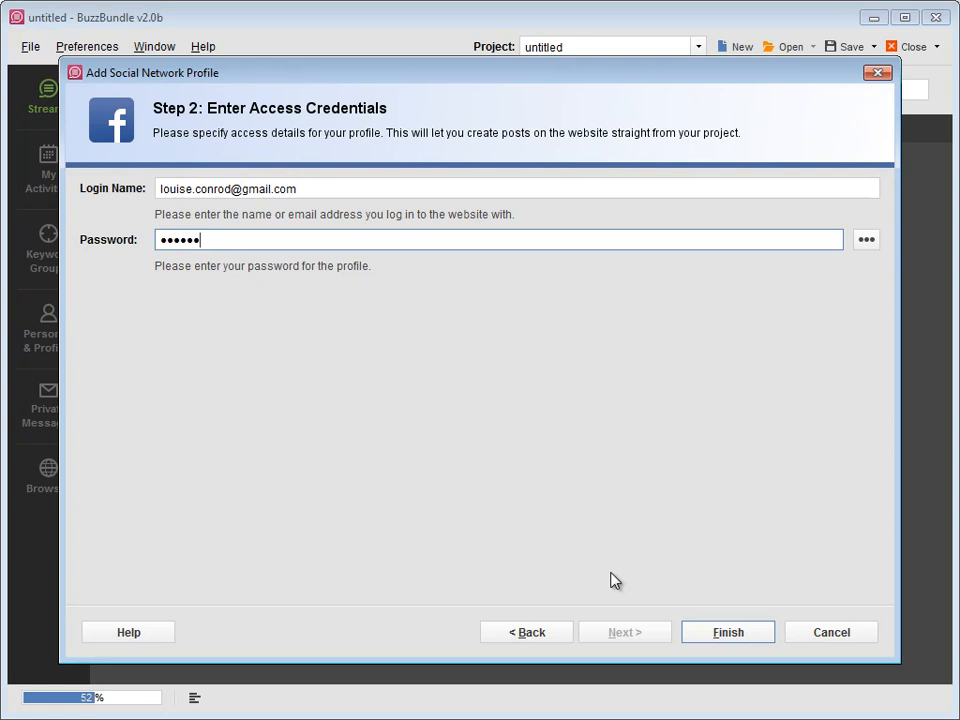
left_click(728, 632)
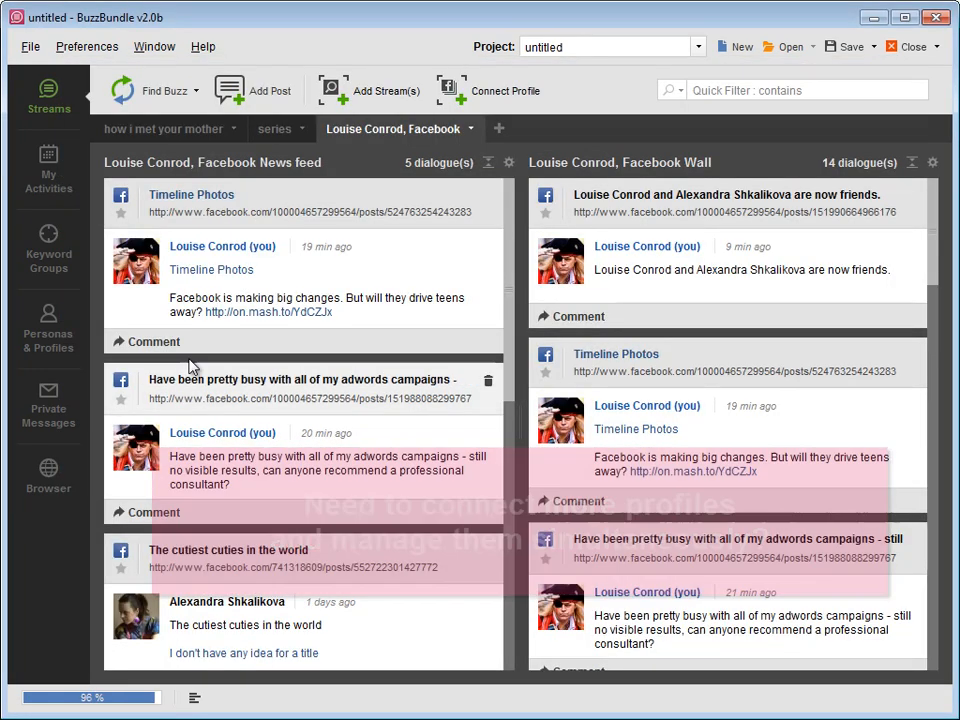
Step: Review the Louise Conrod persona's Facebook profile, then return to its Facebook streams
left_click(48, 324)
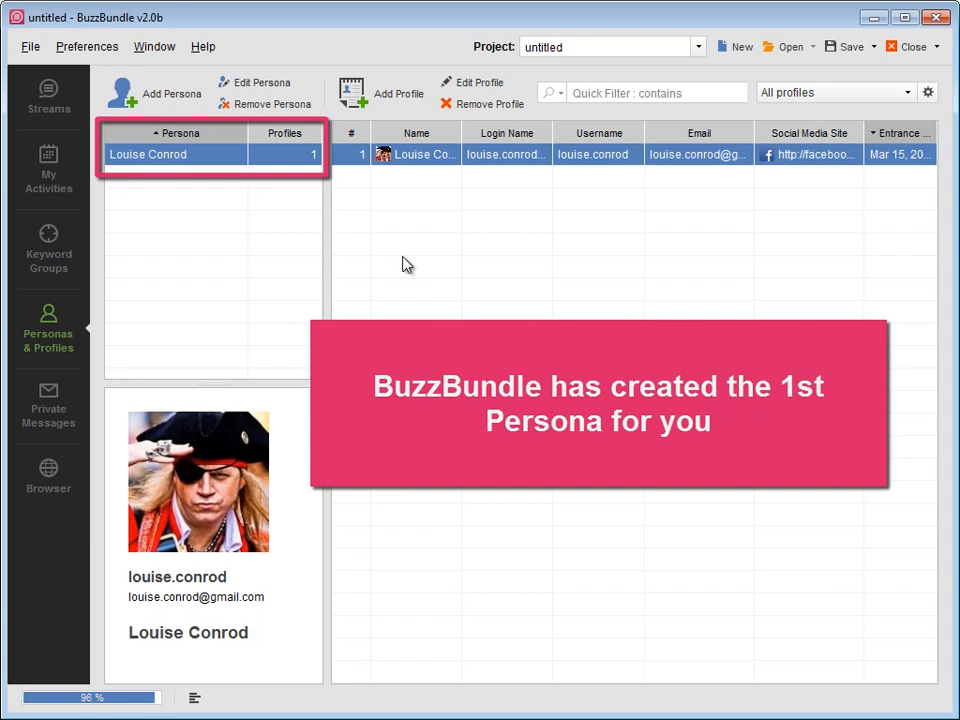
left_click(386, 80)
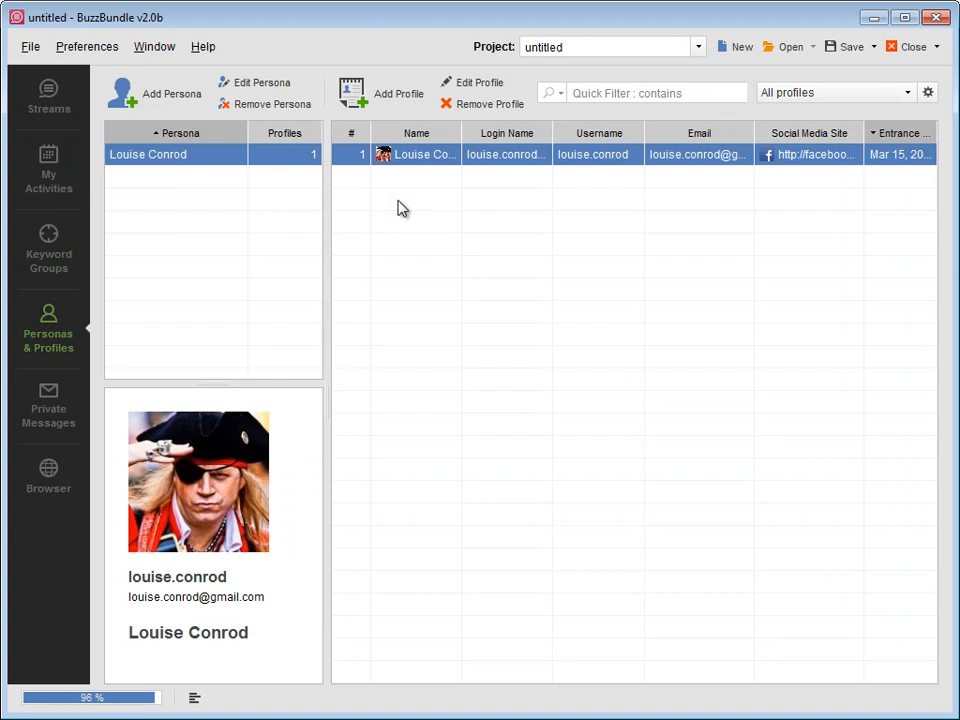
left_click(172, 92)
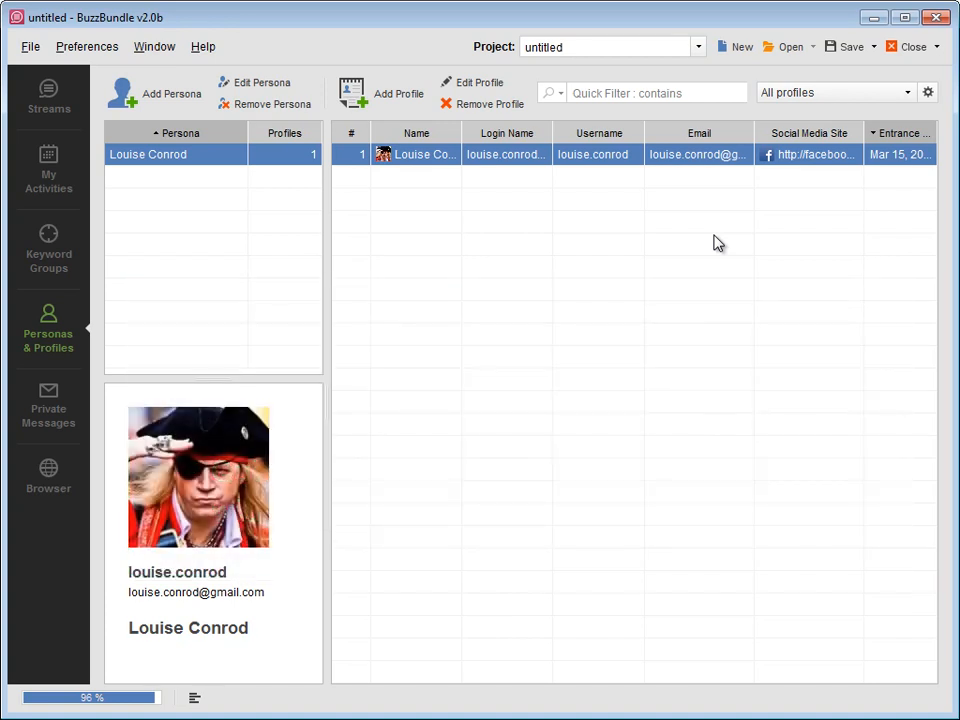
left_click(40, 96)
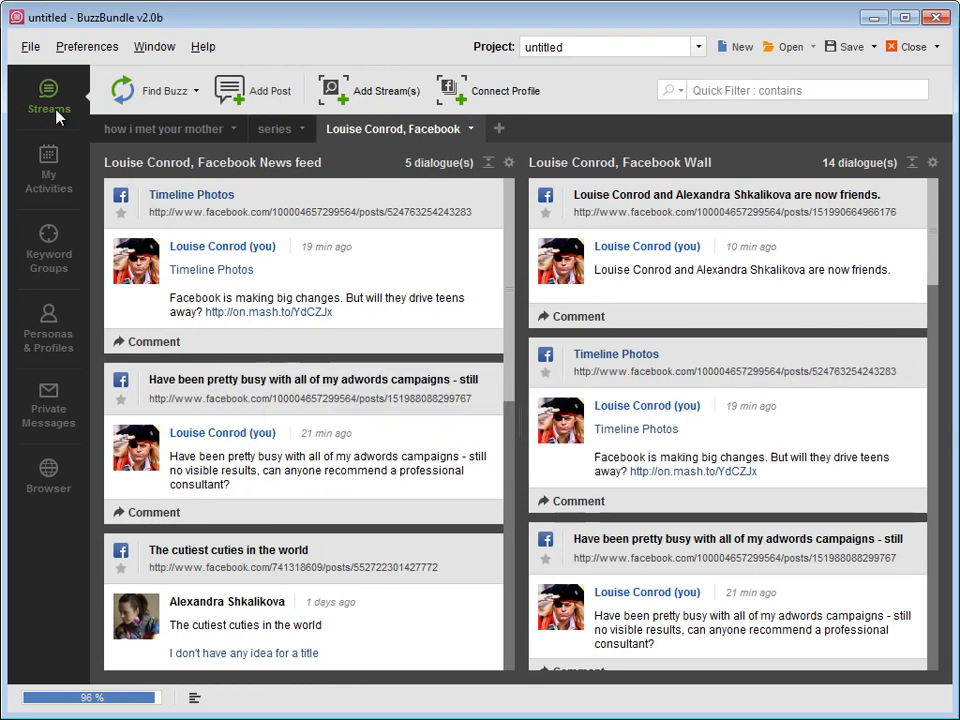
Step: Compose a Facebook post asking about the Facebook UI with scheduling and link shortening set
left_click(232, 88)
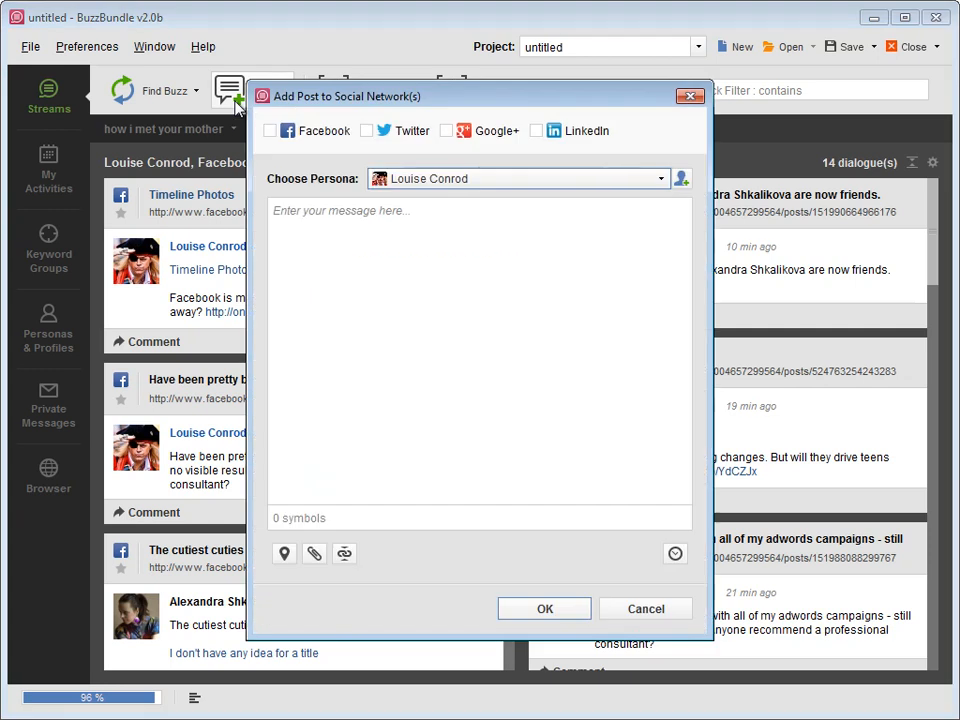
left_click(268, 132)
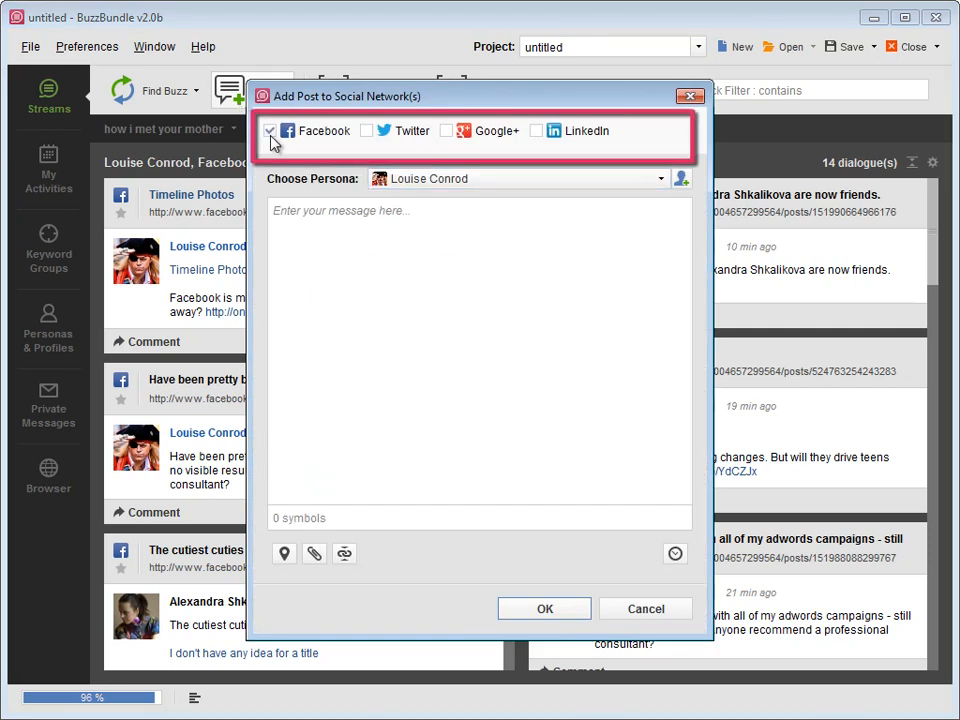
left_click(660, 178)
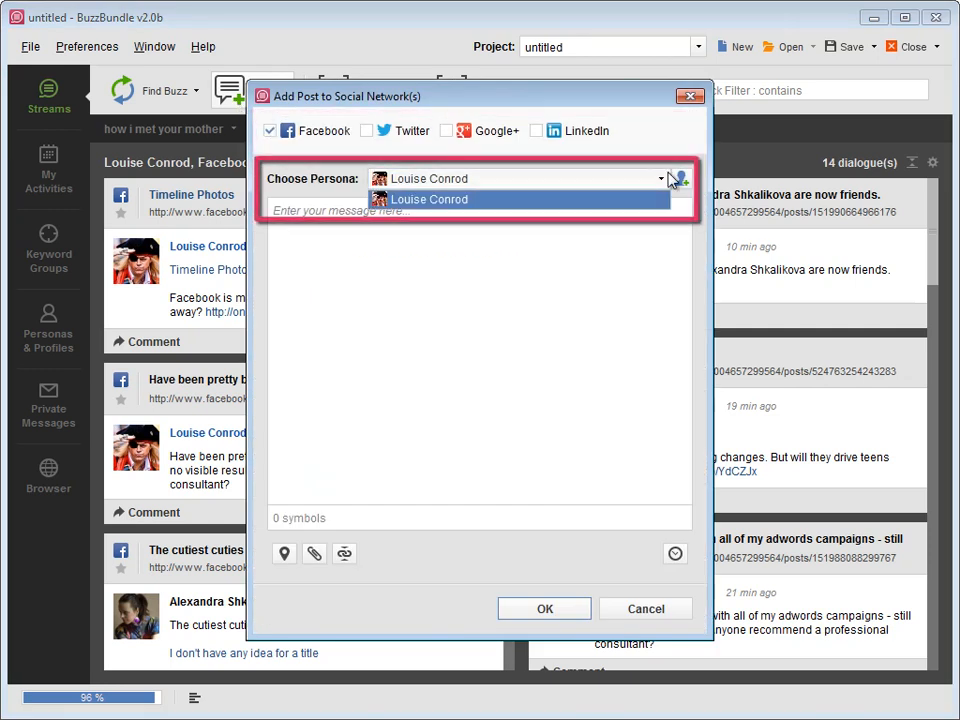
type("What do you think about the Facebook UI?")
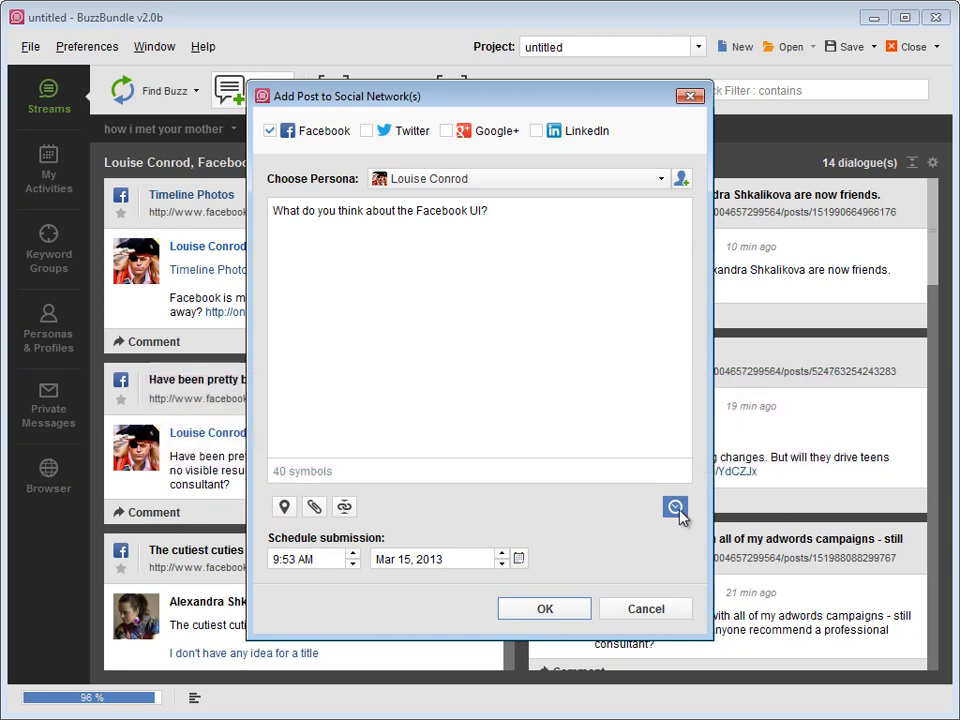
left_click(284, 508)
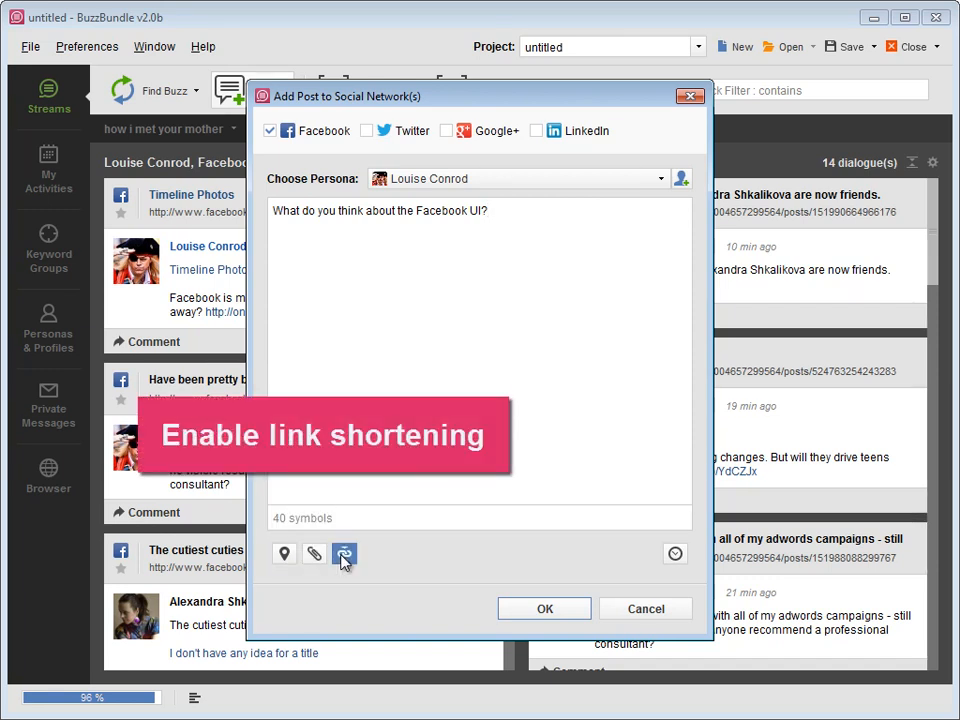
left_click(644, 608)
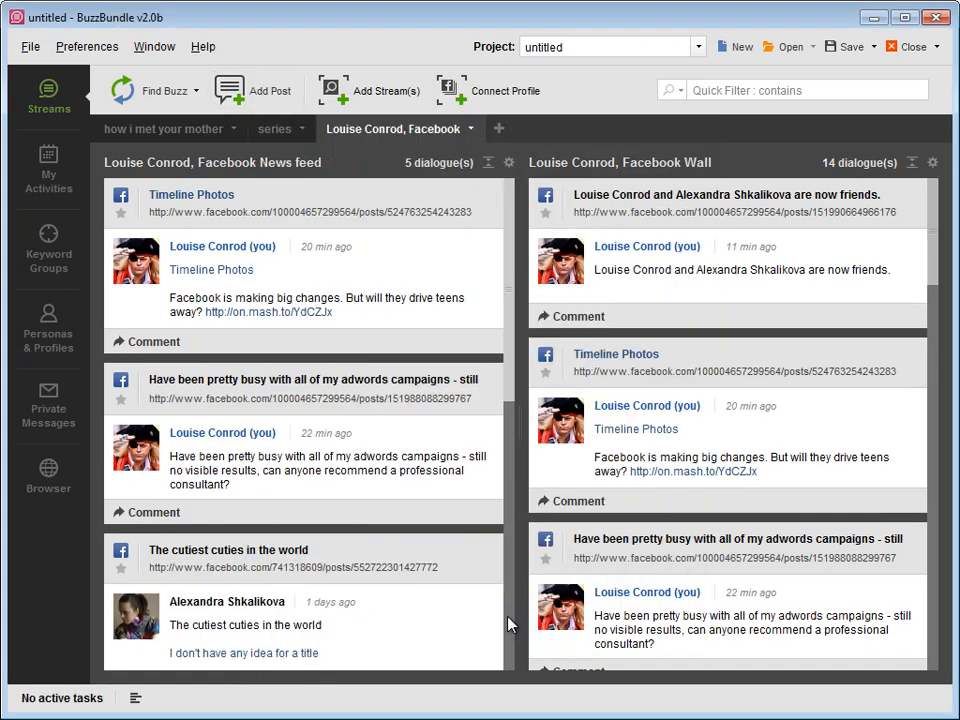
Step: Fetch private messages and send a reply promising the first post in a week
left_click(48, 410)
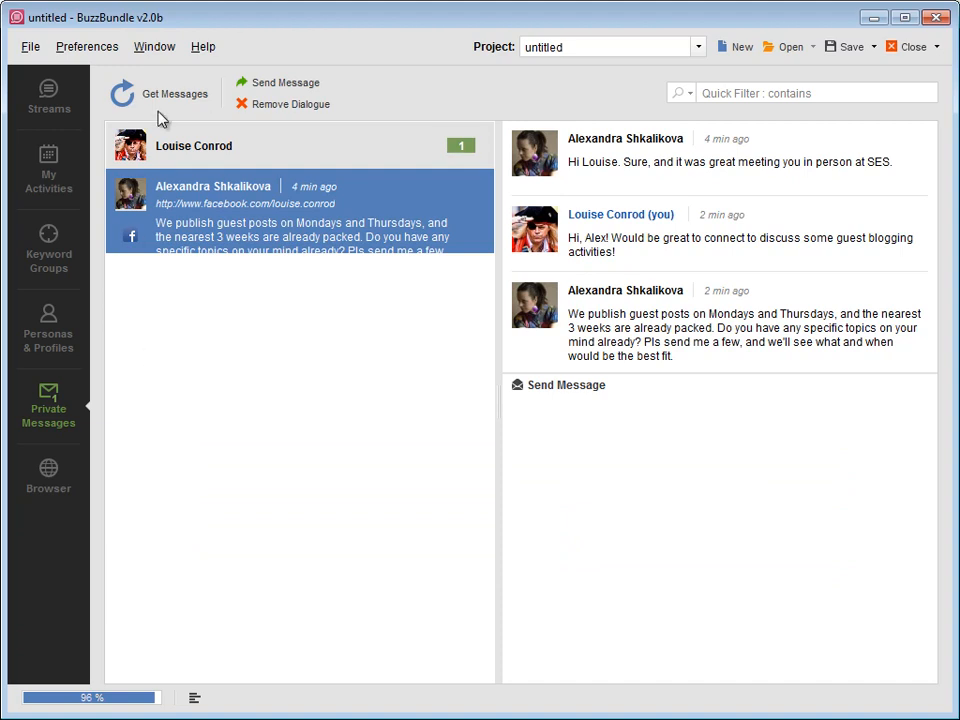
left_click(168, 94)
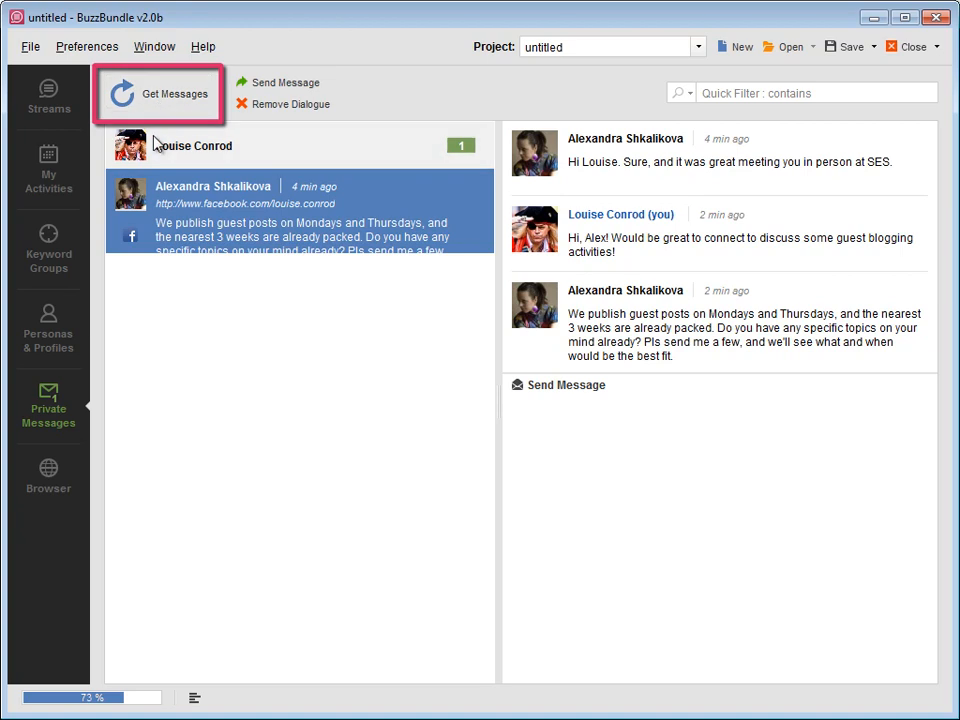
left_click(172, 94)
type("Sounds great! Will send the first post in a week :)")
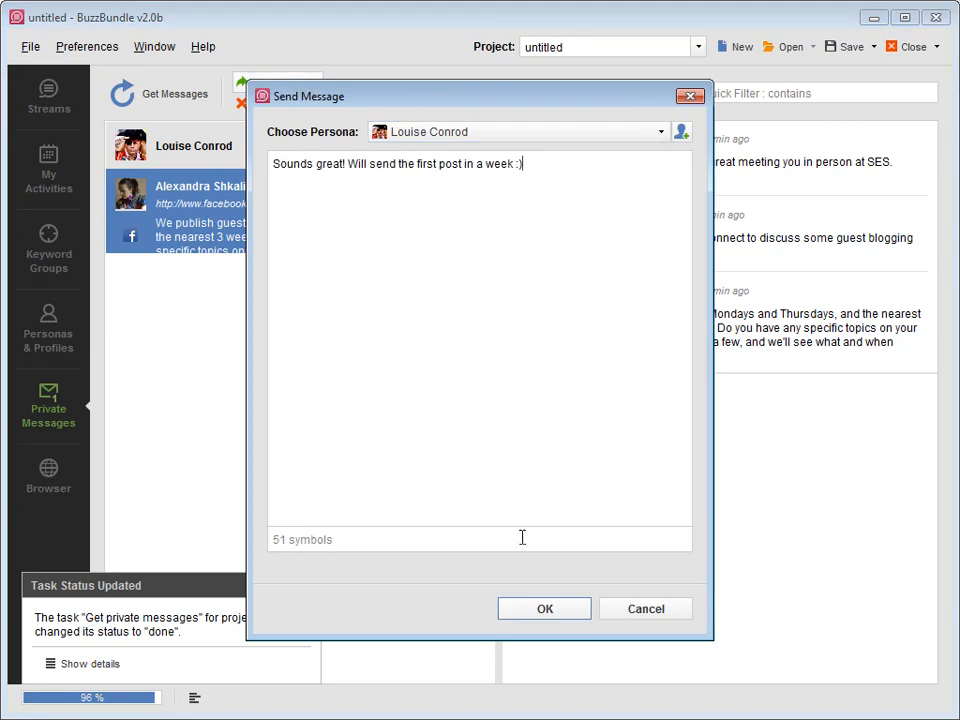
left_click(544, 608)
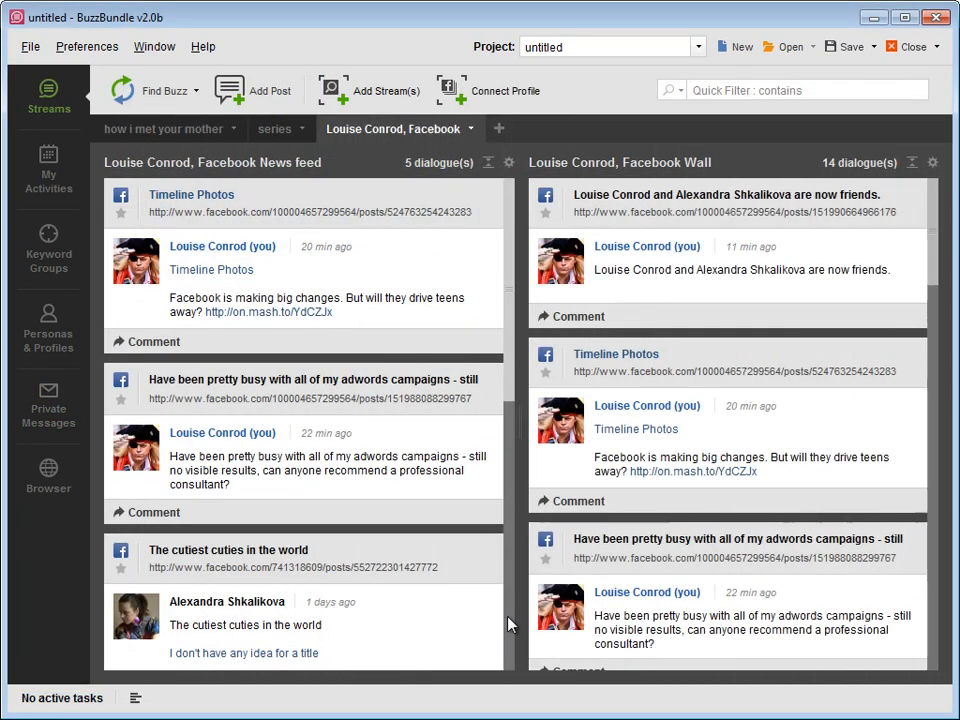
Step: View the activities calendar and preview the Mar 22 posts entry
left_click(48, 168)
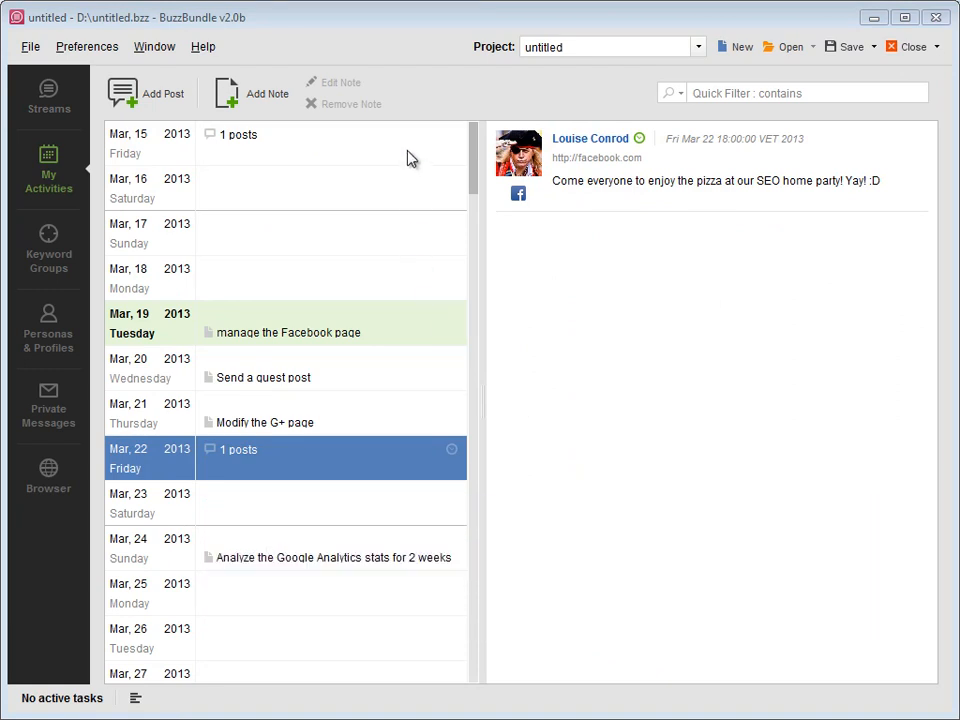
mouse_move(398, 464)
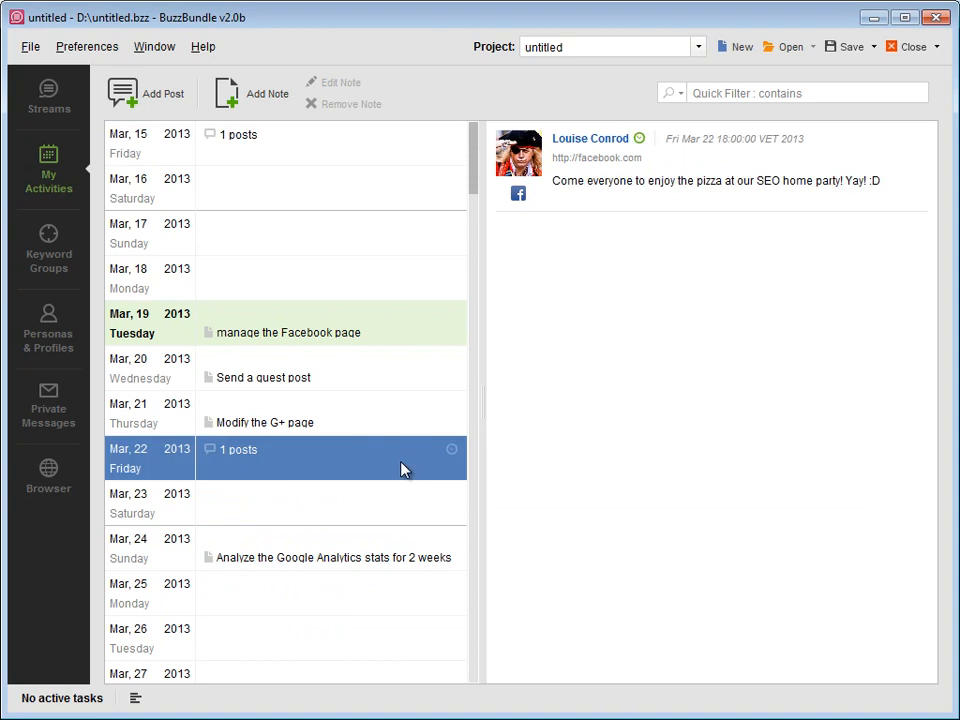
mouse_move(916, 150)
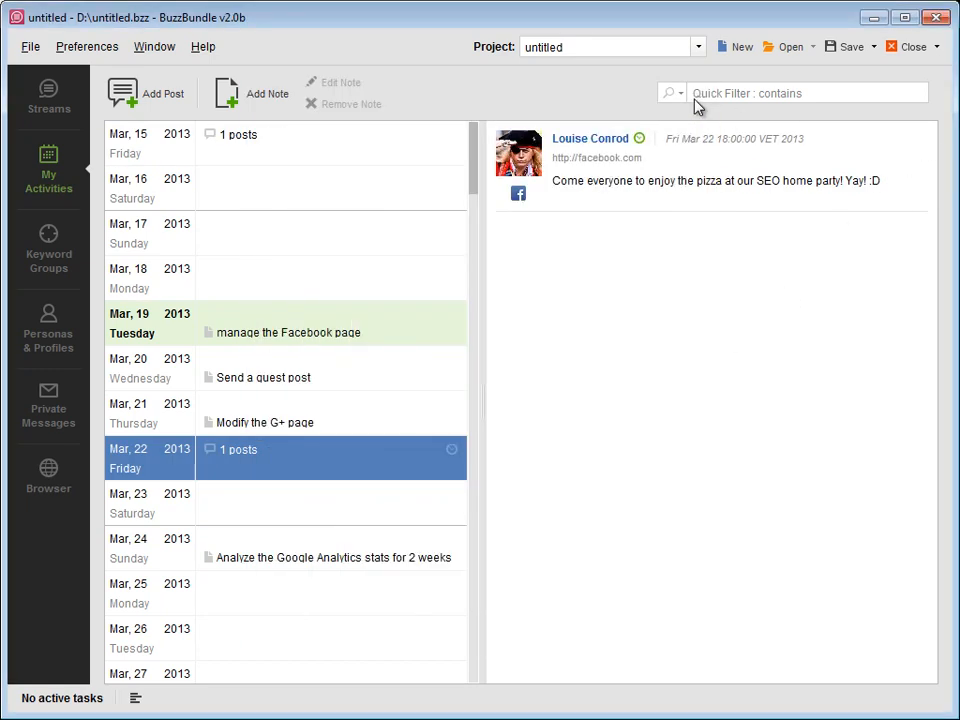
left_click(256, 94)
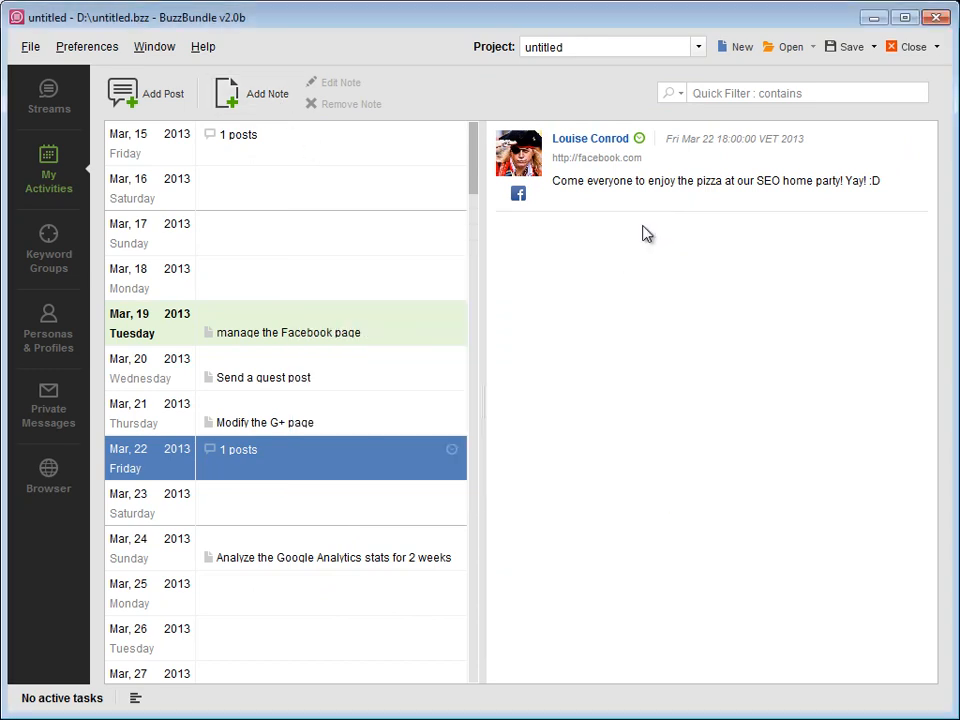
left_click(48, 474)
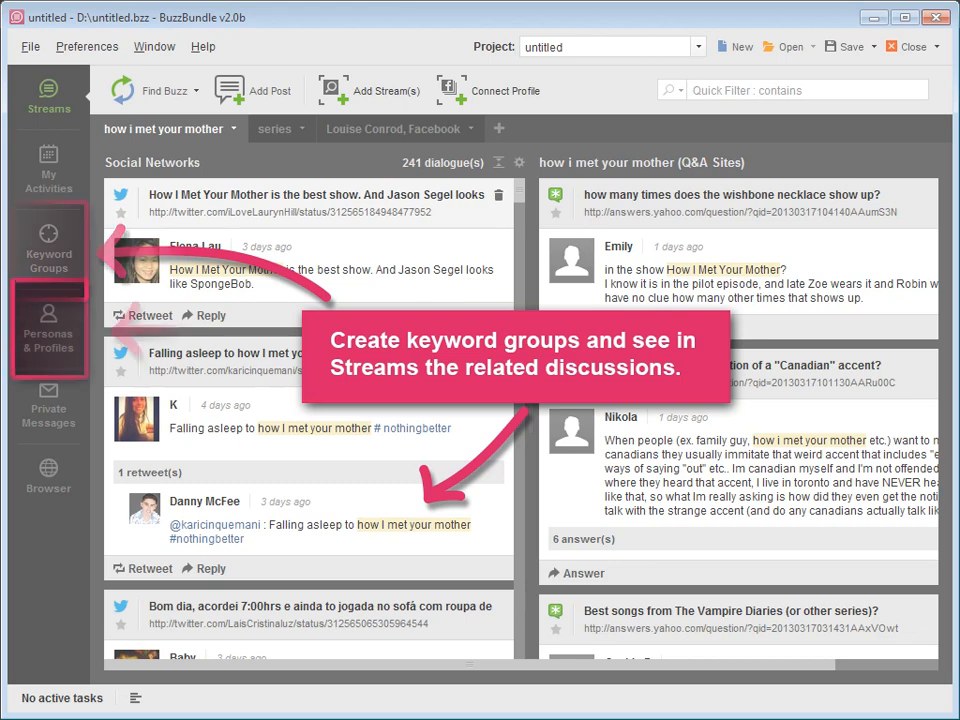
Step: Check Personas & Profiles, then show the activities calendar with the Facebook UI post
left_click(48, 330)
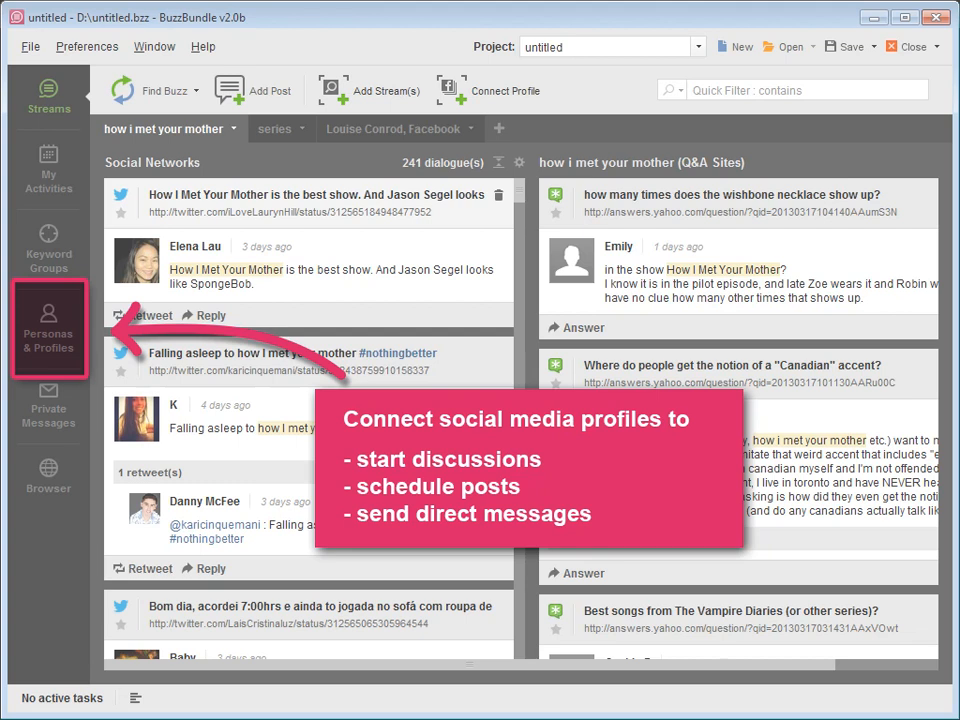
left_click(48, 168)
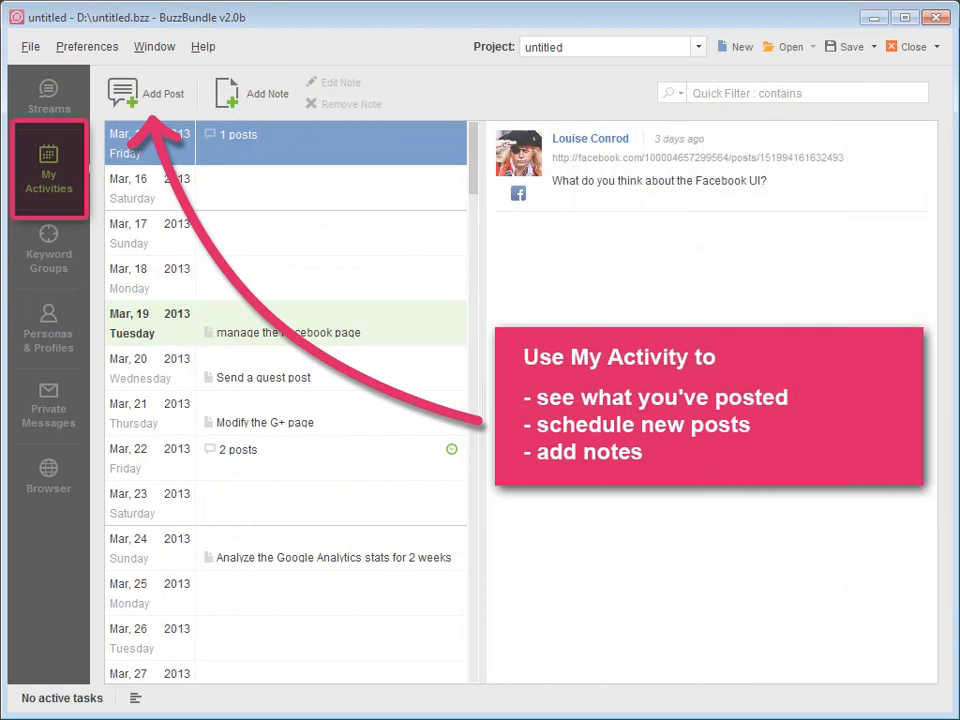